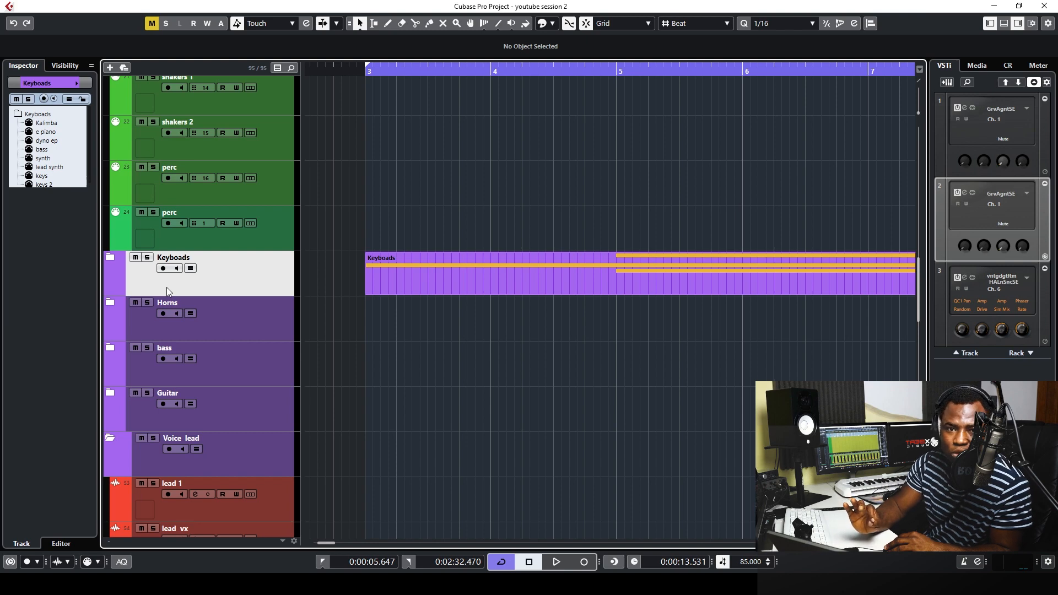
Expand the Keyboards folder to reveal Kalimba, e piano, dyno ep, bass, synth and lead synth tracks
click(555, 560)
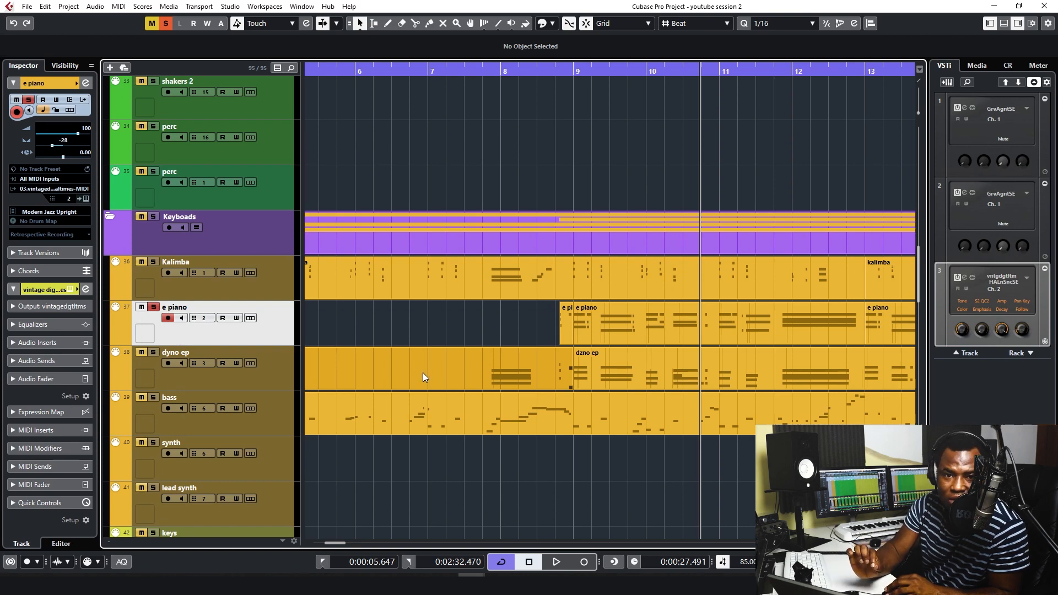
mouse_move(455, 389)
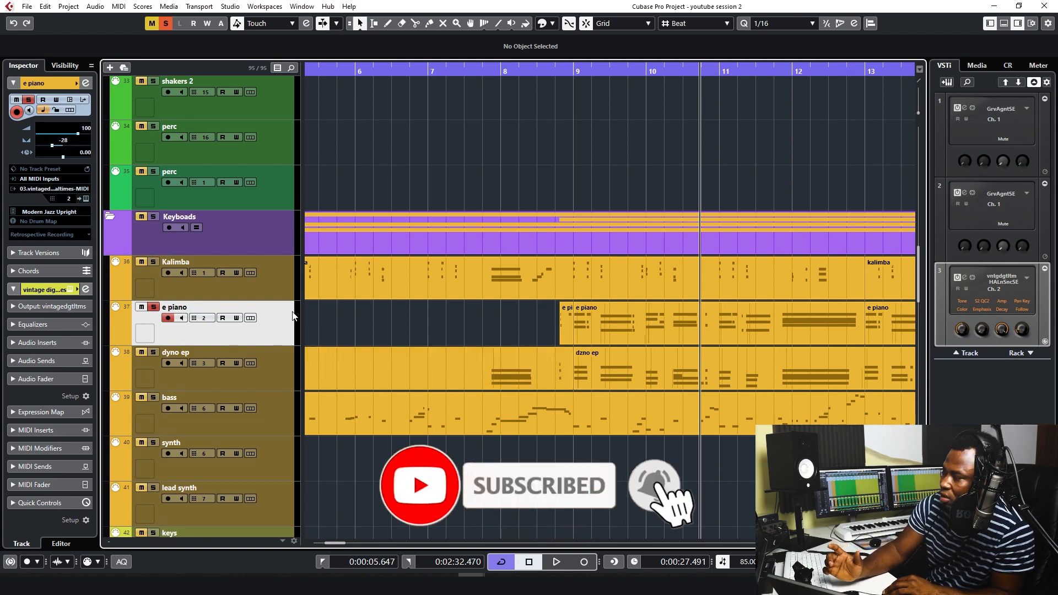
mouse_move(262, 329)
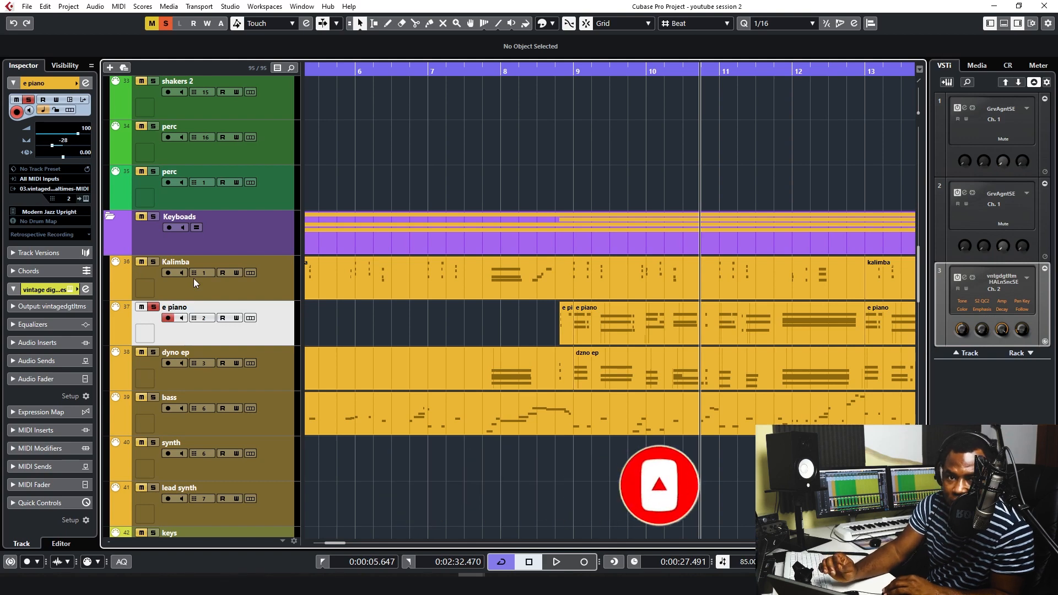
Show the HALion Sonic SE instrument with its Multi Program Rack of keyboard programs
click(86, 199)
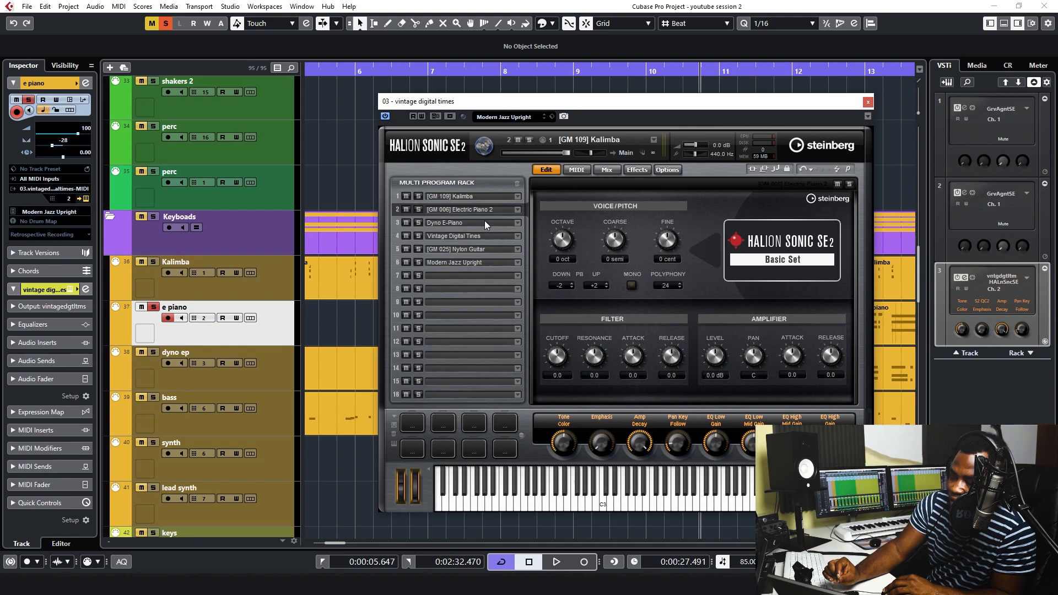
mouse_move(435, 197)
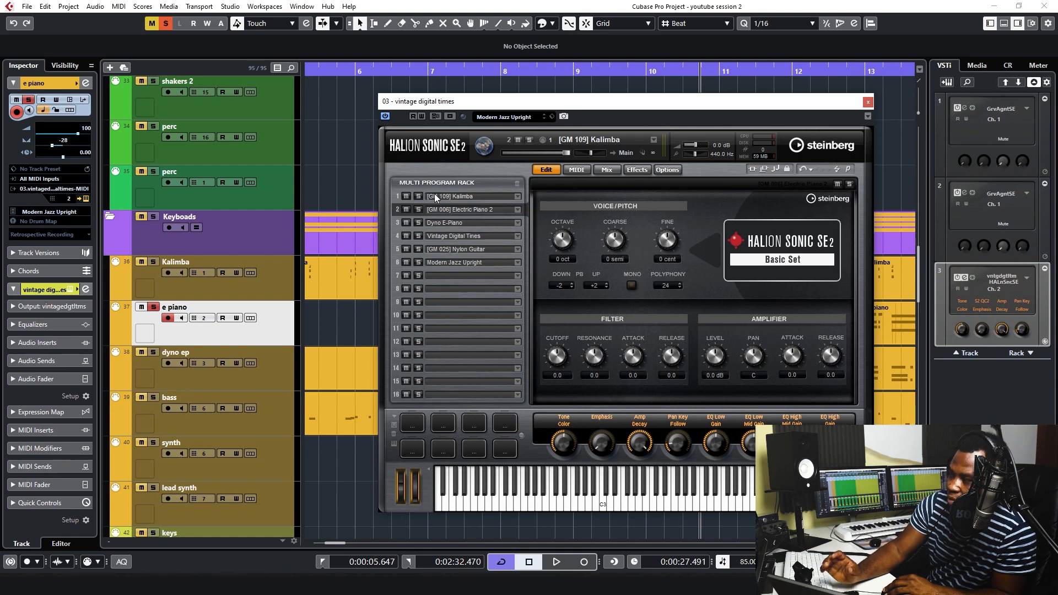
mouse_move(469, 203)
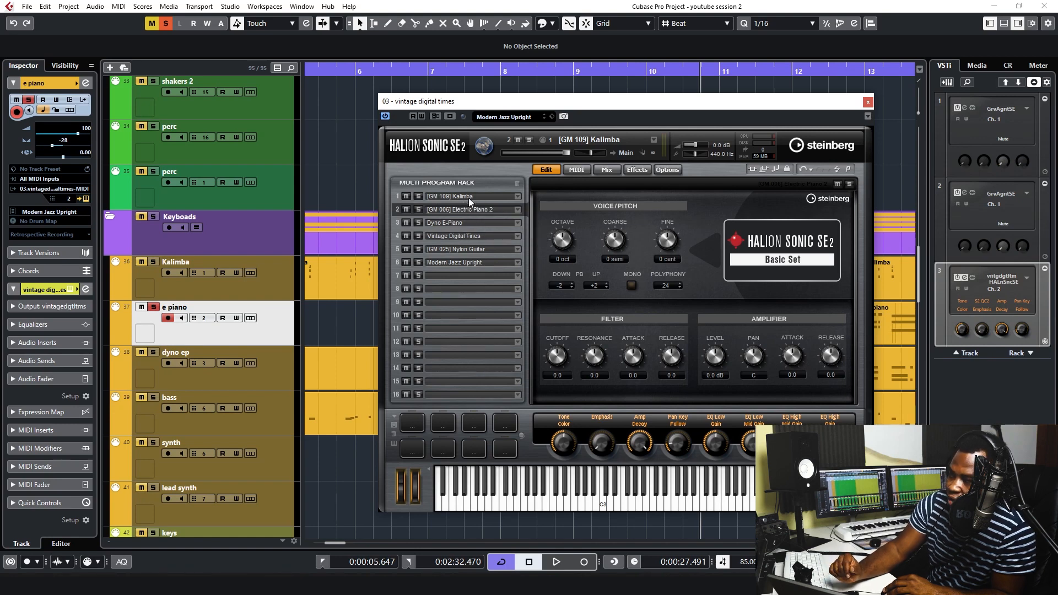
mouse_move(486, 209)
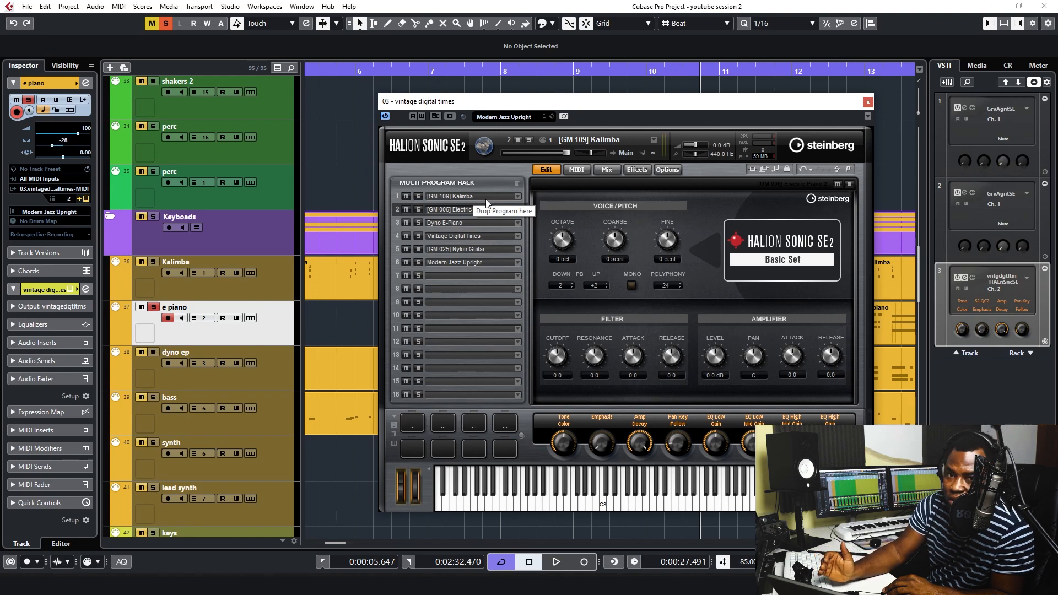
mouse_move(478, 229)
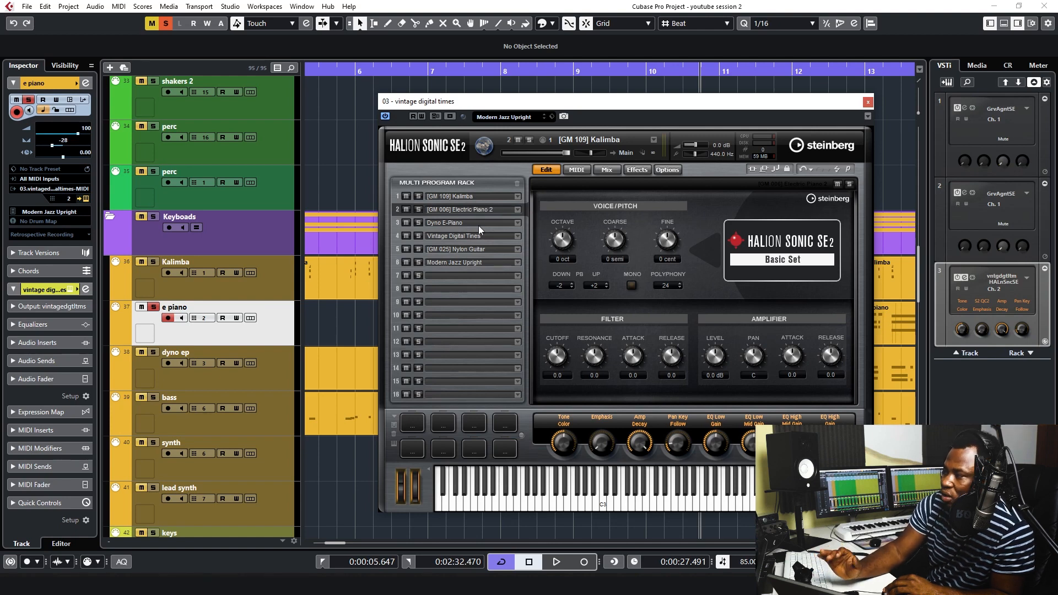
mouse_move(553, 250)
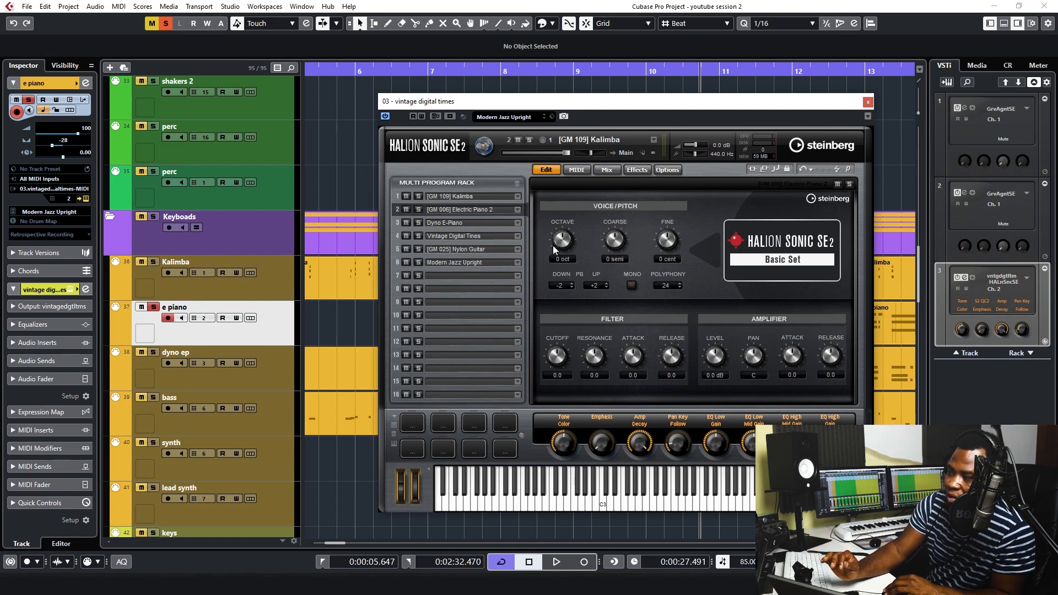
mouse_move(606, 169)
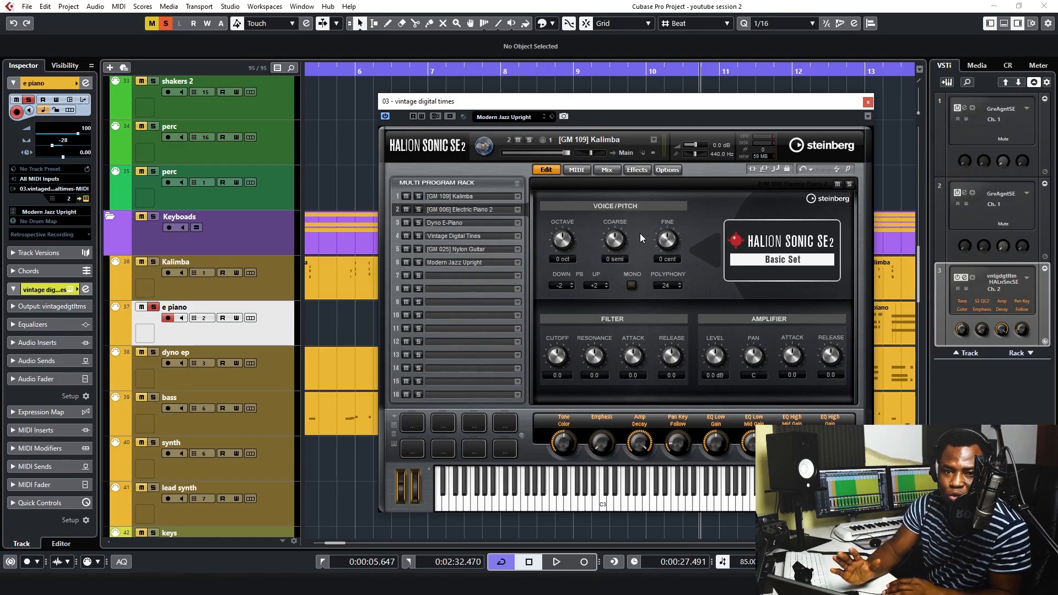
mouse_move(696, 479)
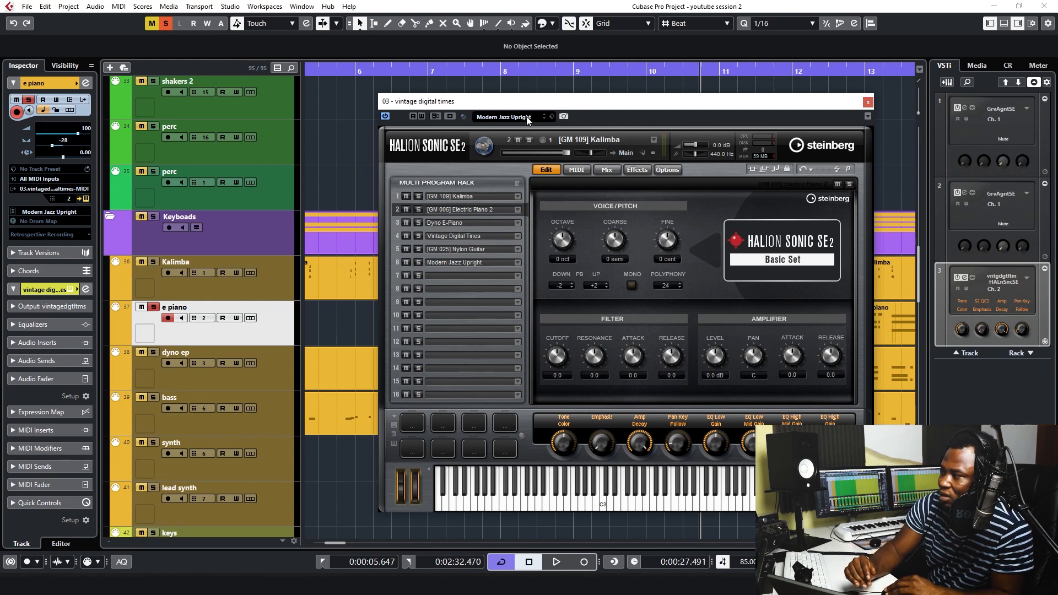
click(502, 117)
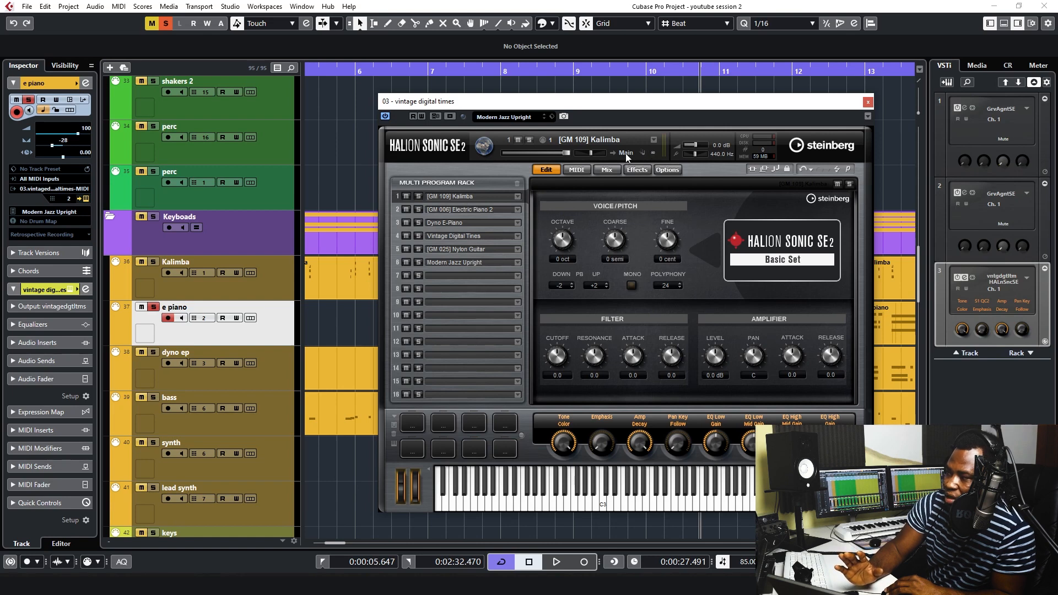
mouse_move(631, 162)
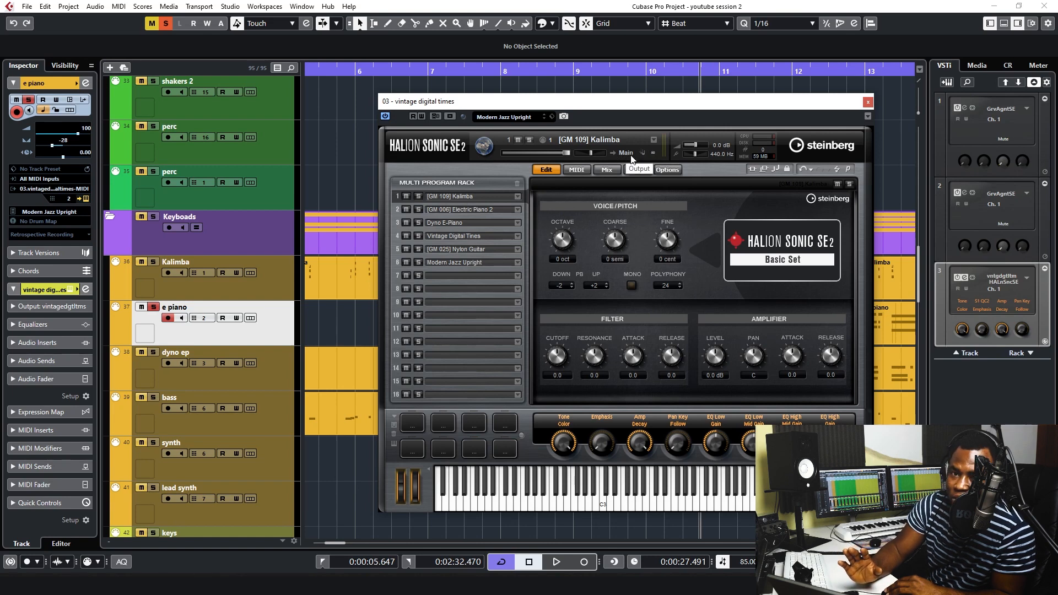
mouse_move(622, 157)
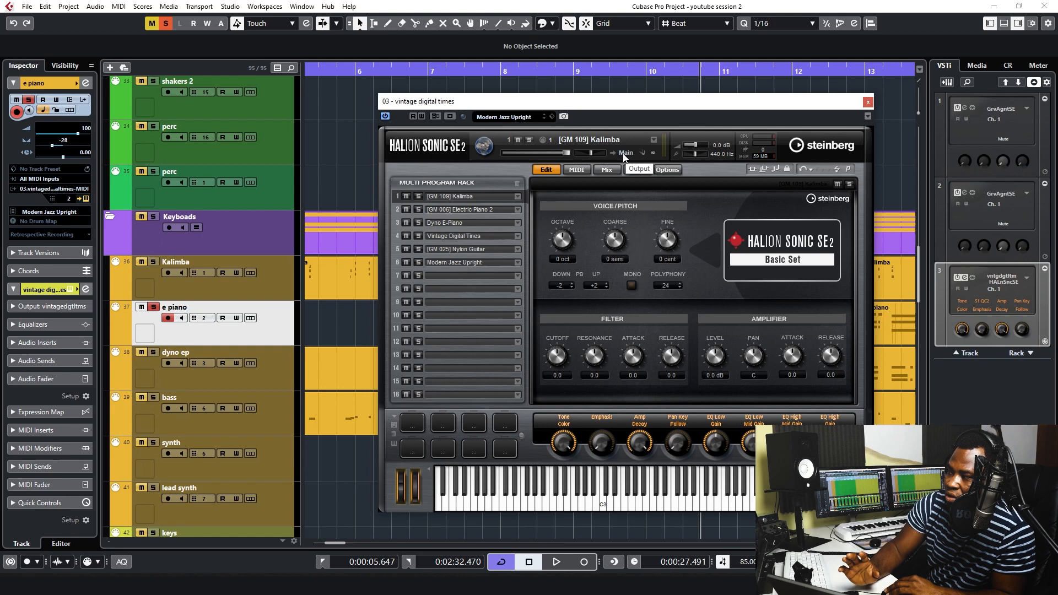
click(624, 153)
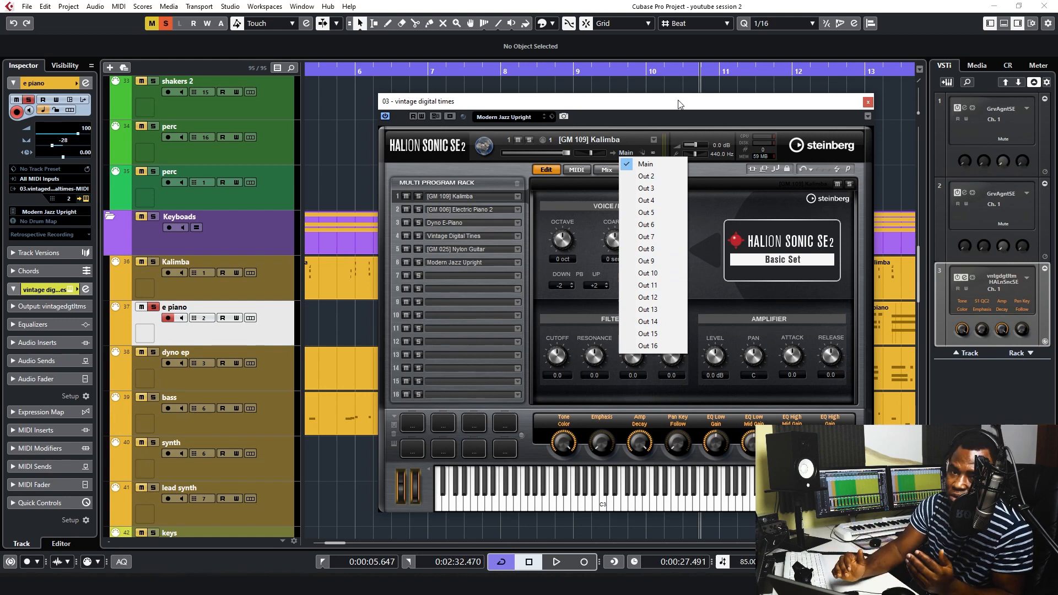
click(645, 164)
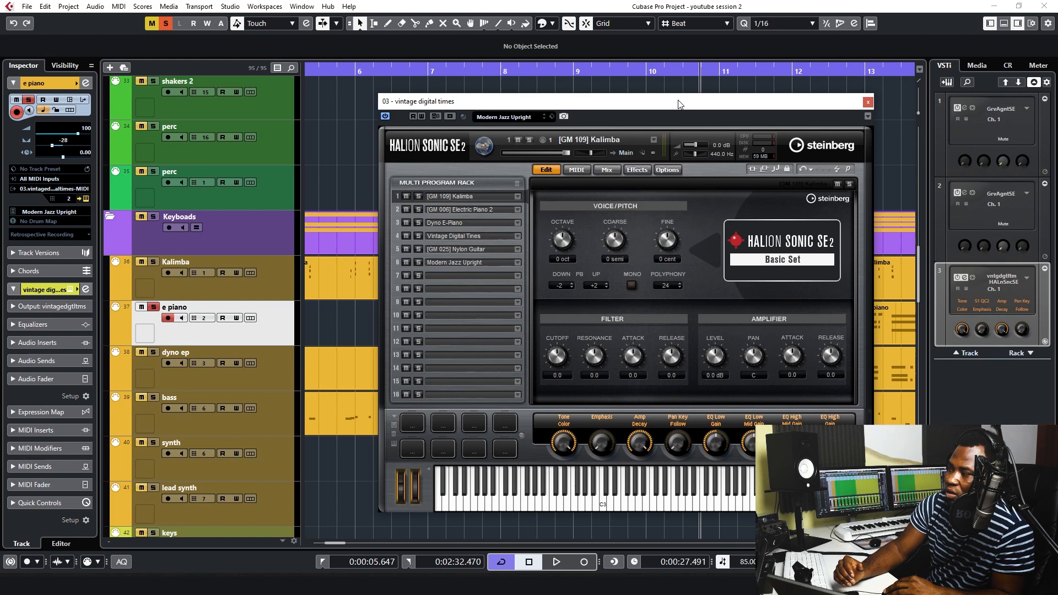
mouse_move(470, 208)
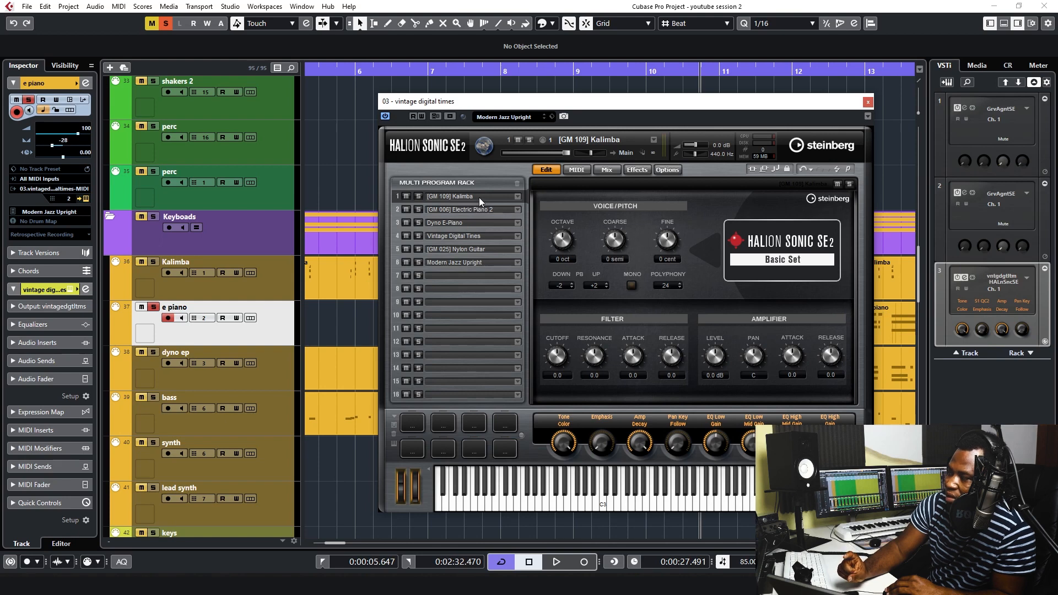
mouse_move(603, 150)
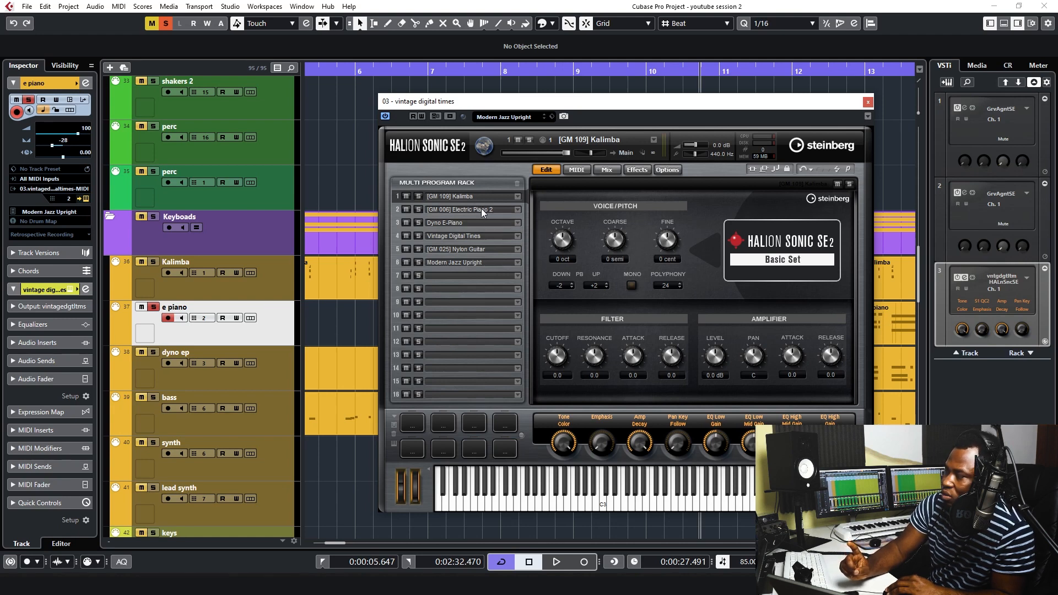
Route Dyno E-Piano to Out 3 alongside Electric Piano 2 on Out 2, then close HALion Sonic SE
click(464, 210)
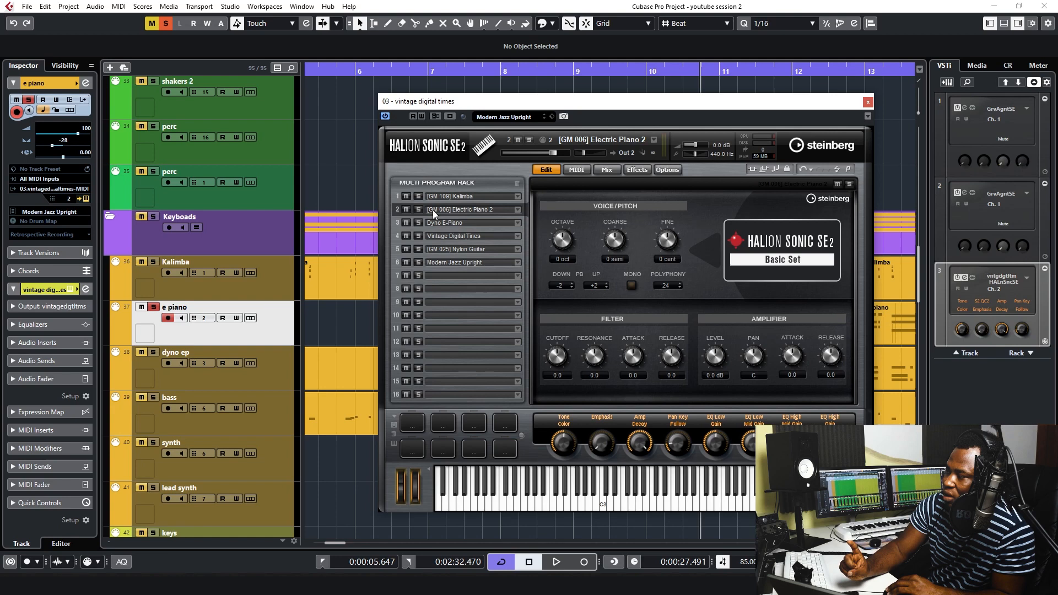
mouse_move(634, 160)
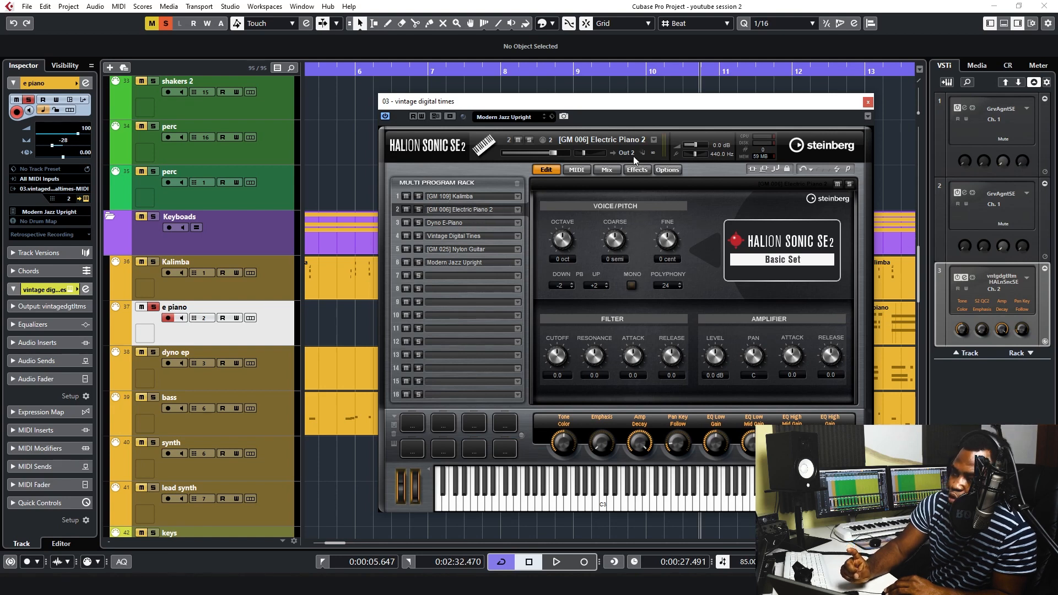
click(626, 152)
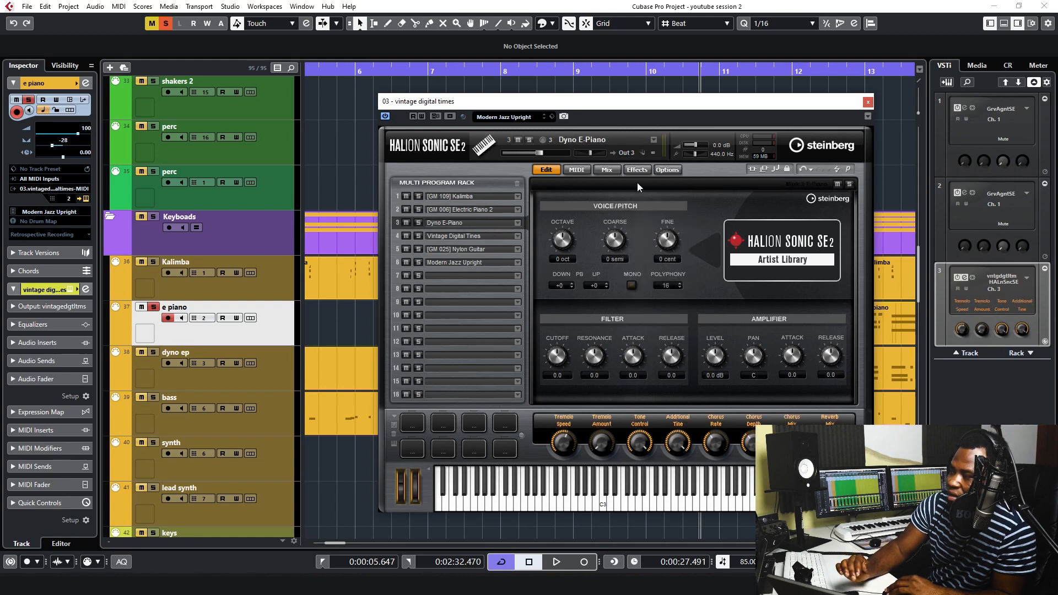
click(626, 152)
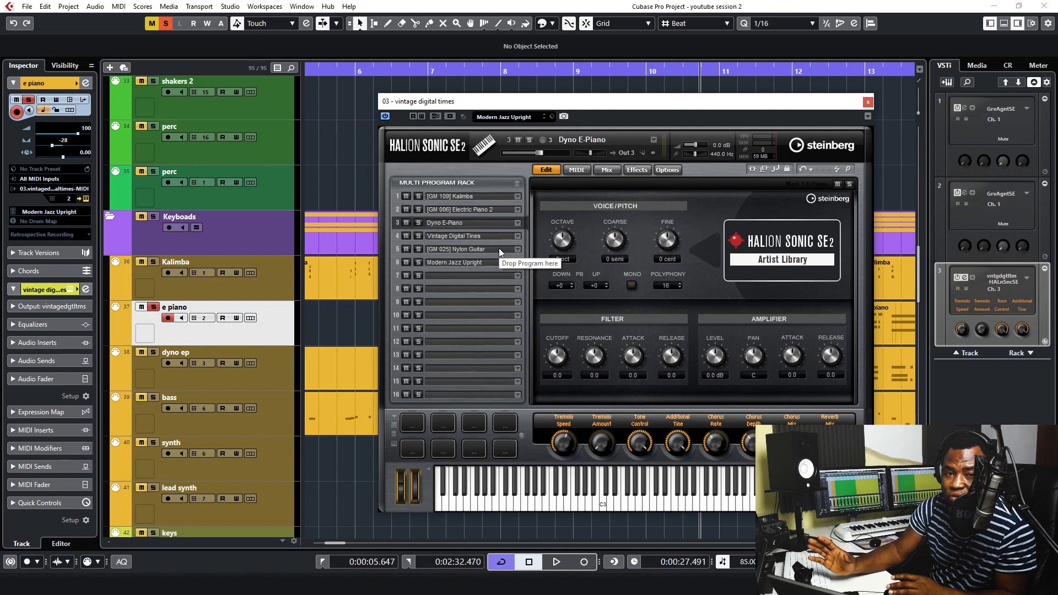
mouse_move(489, 192)
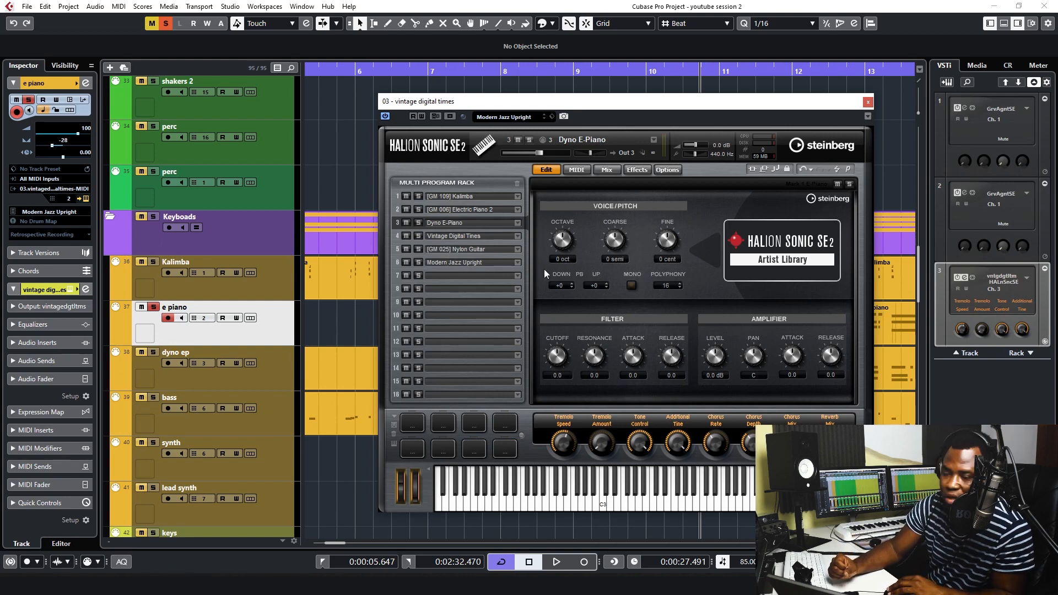
click(867, 101)
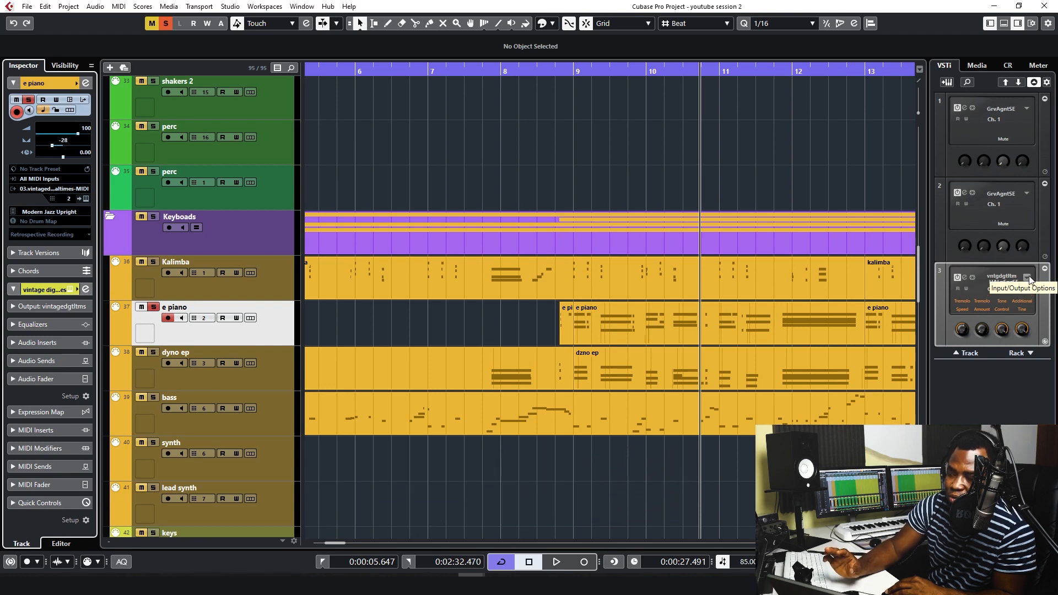
Activate the HALion Sonic SE outputs so HSSE Out 2 through Out 7 get mixer channels
click(1024, 278)
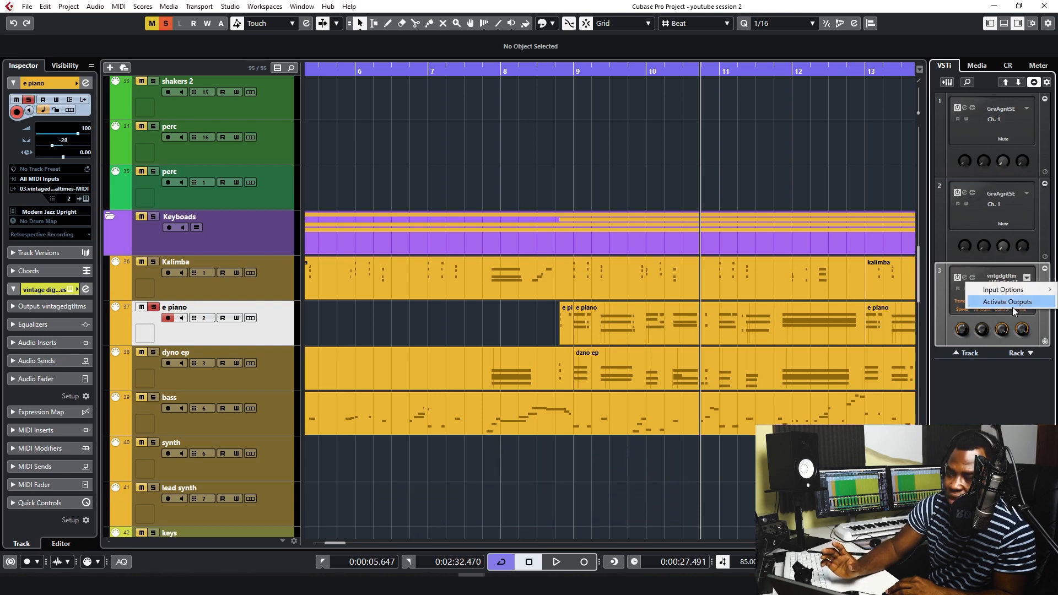
click(1006, 302)
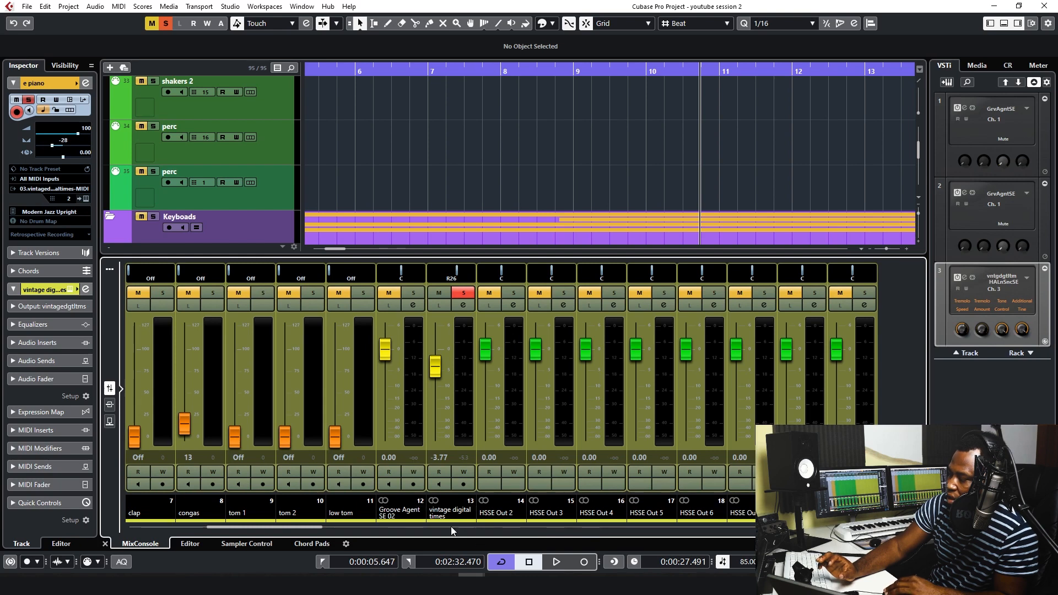
mouse_move(578, 534)
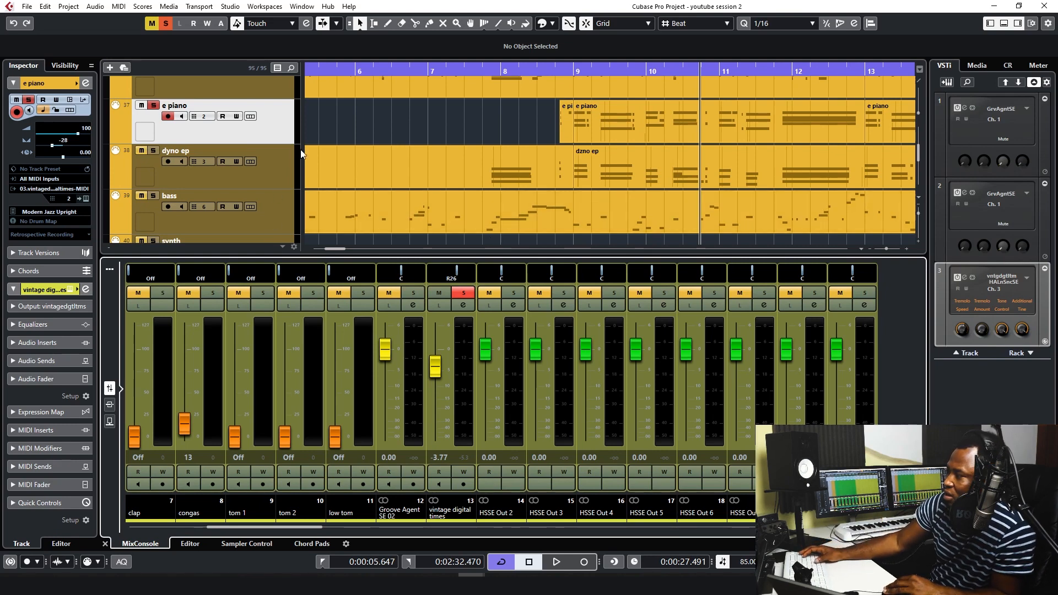
Name HSSE Out 2 E PIANO and lower its fader to about -2.67 dB
click(555, 562)
text(E PIANO)
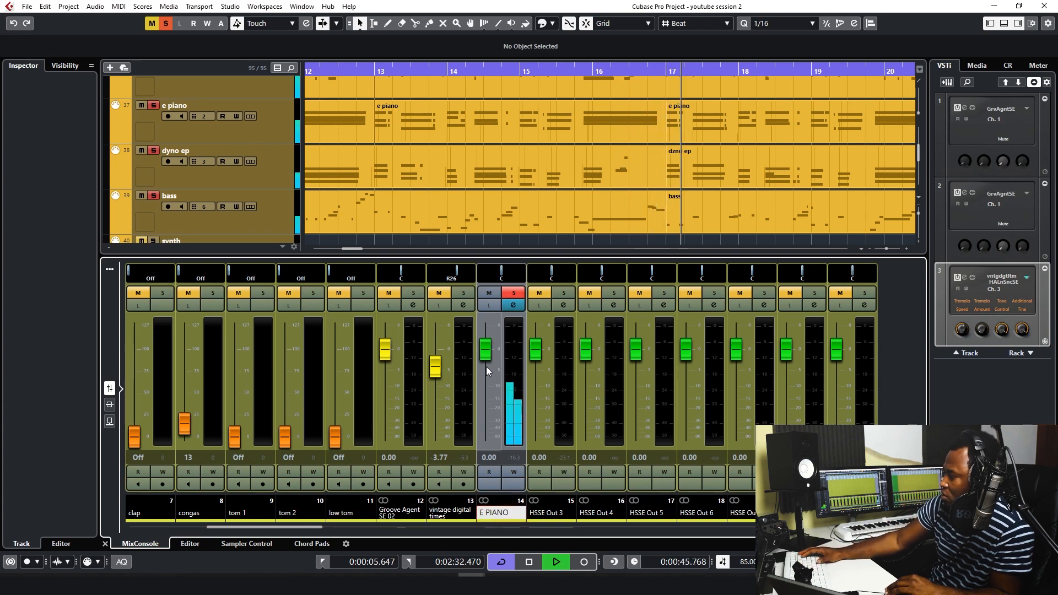
drag(487, 349, 487, 361)
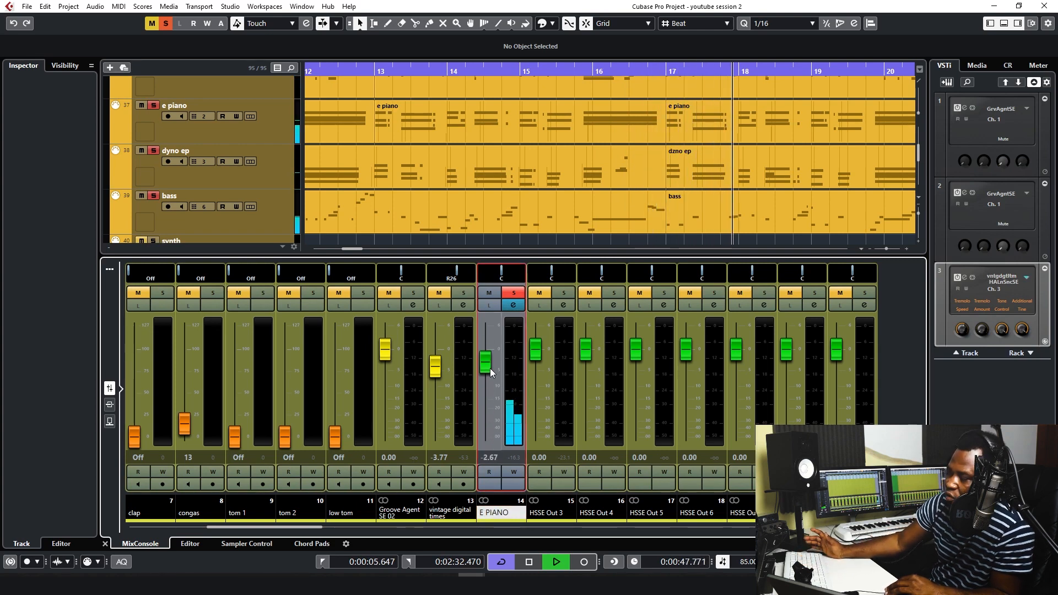
drag(486, 361, 486, 387)
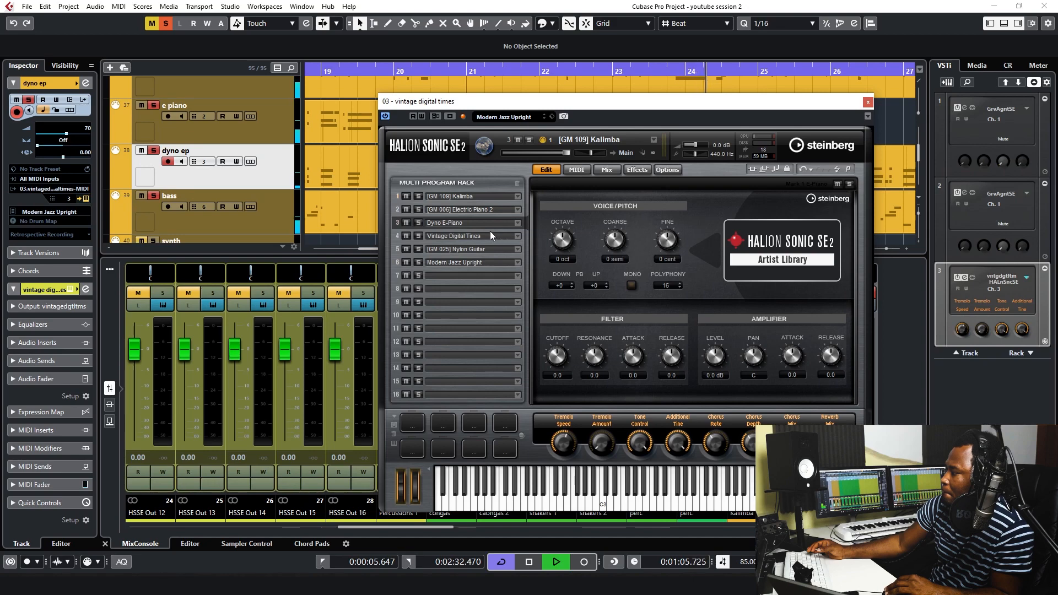
Name HSSE Out 3 DYNO E P and colour it and E PIANO purple
click(867, 102)
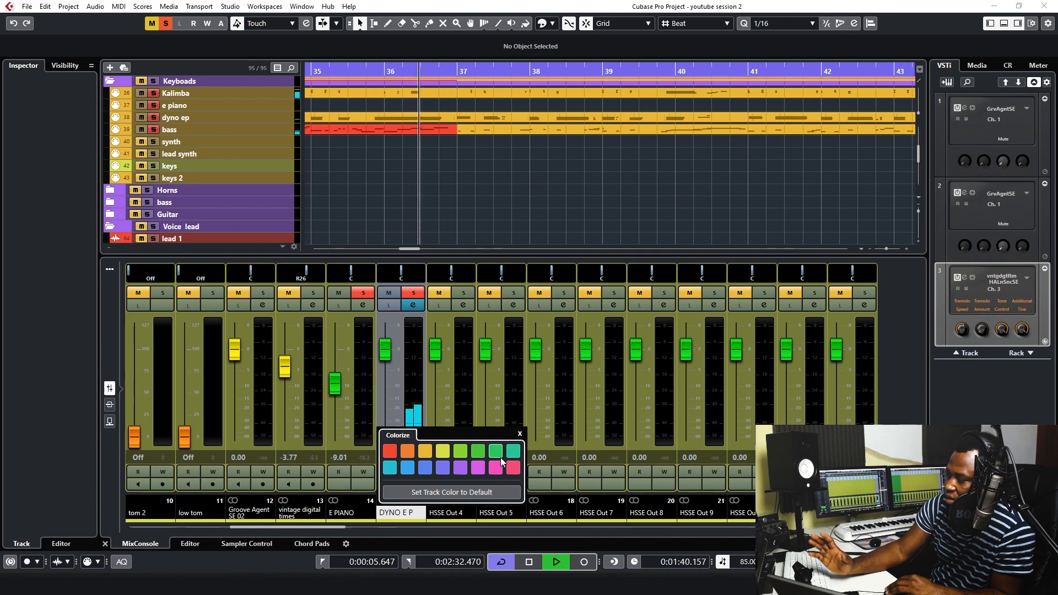
click(493, 467)
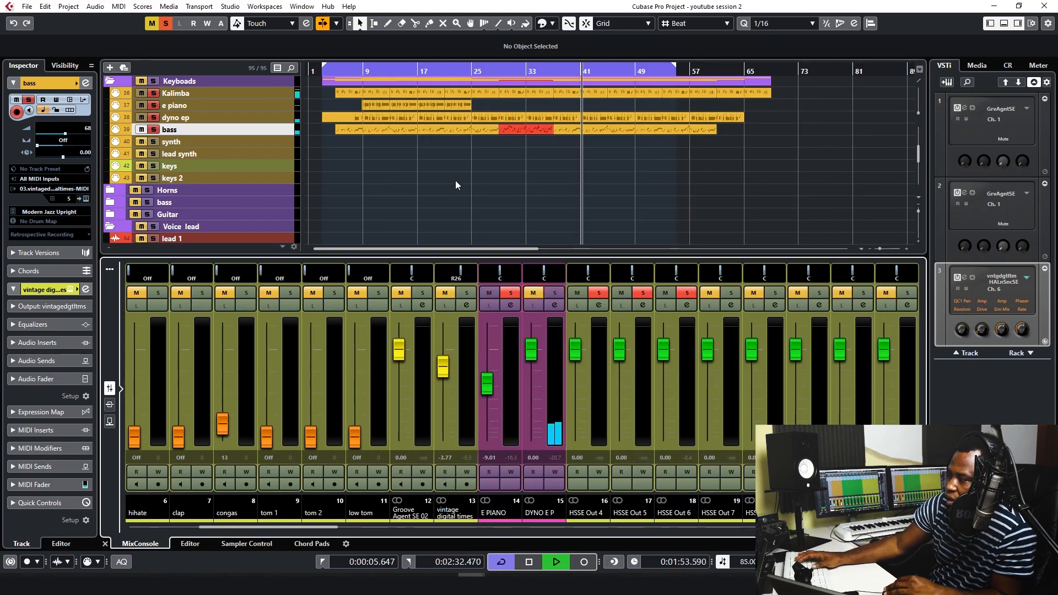
mouse_move(595, 295)
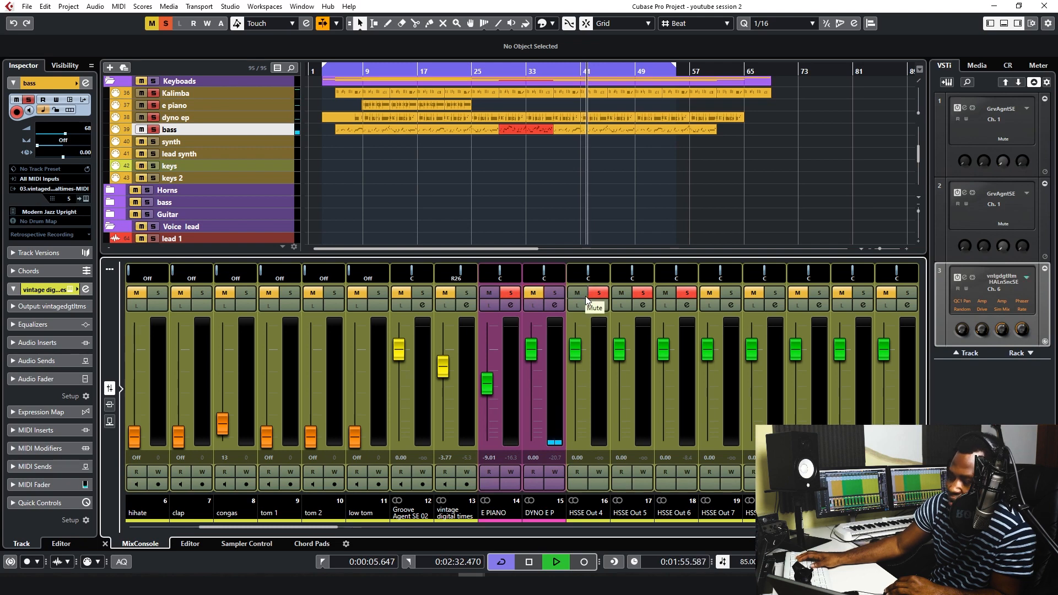
Bring HALion Sonic SE back up showing its six loaded programs
click(394, 70)
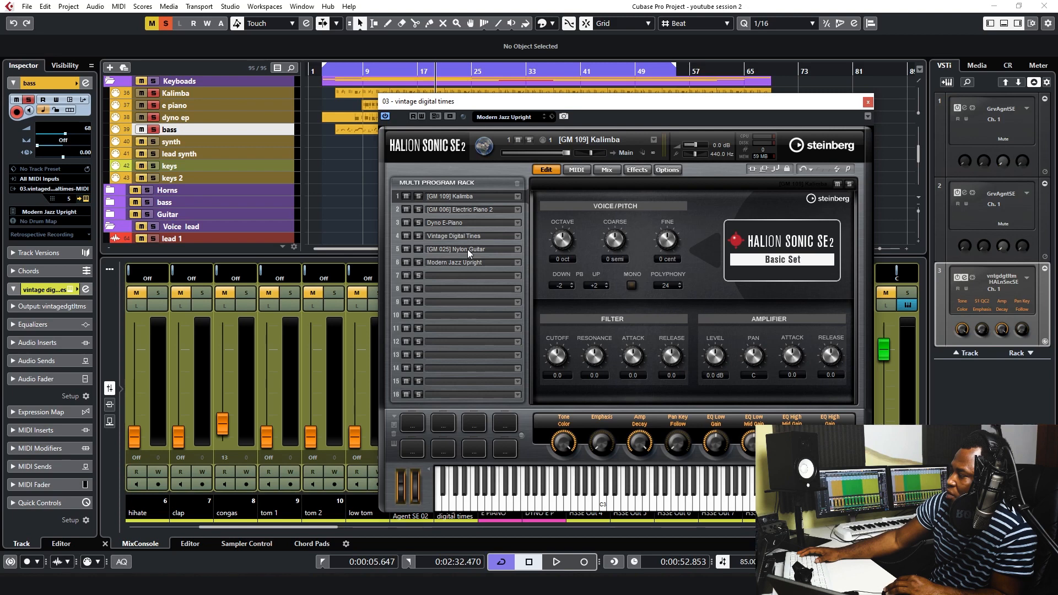
Route the Nylon Guitar program from Out 5 to its own Out 6
click(472, 249)
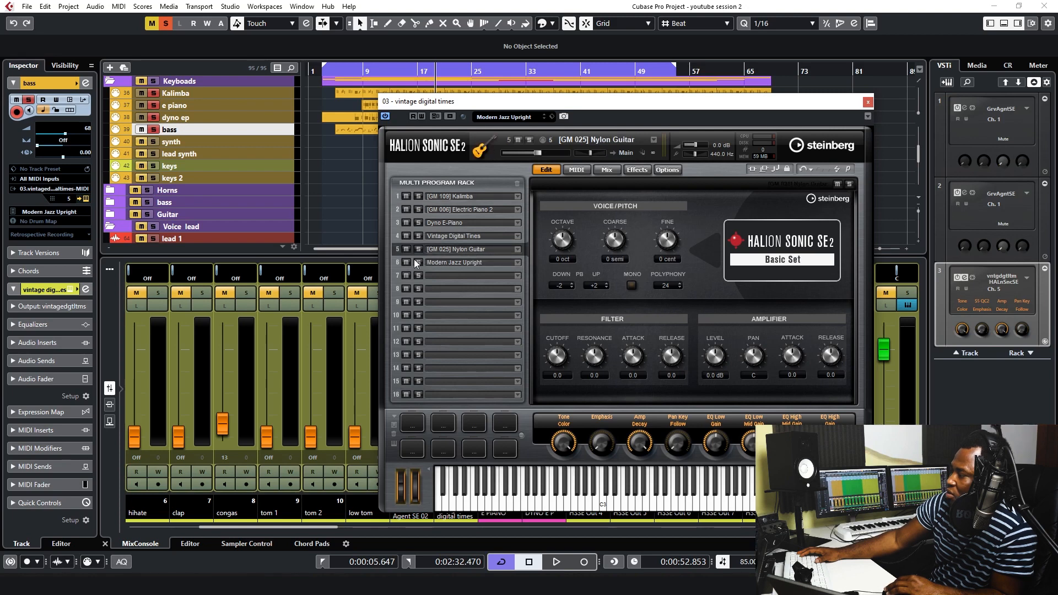
click(626, 152)
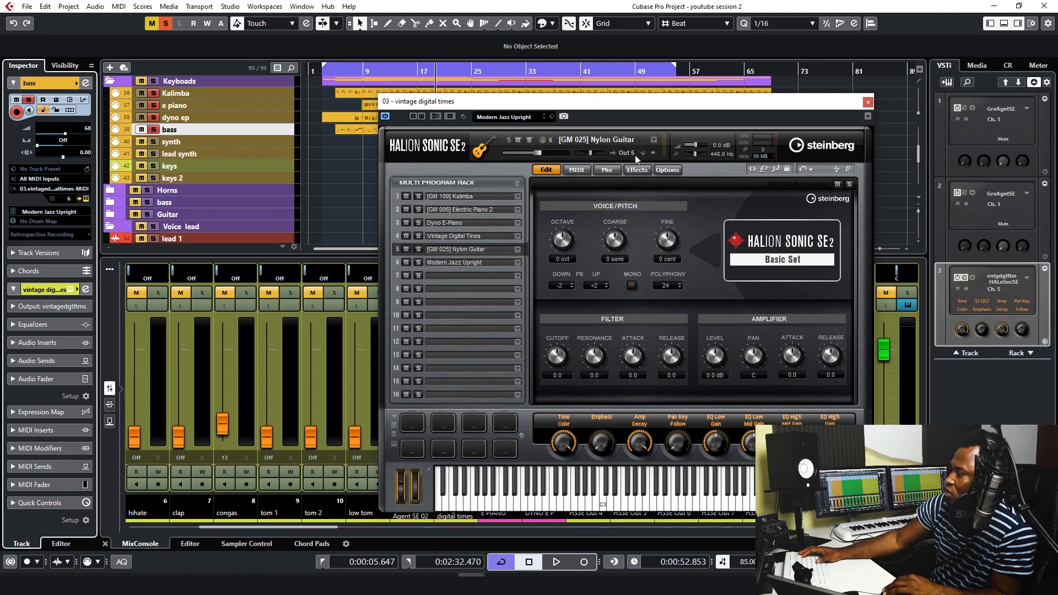
click(624, 152)
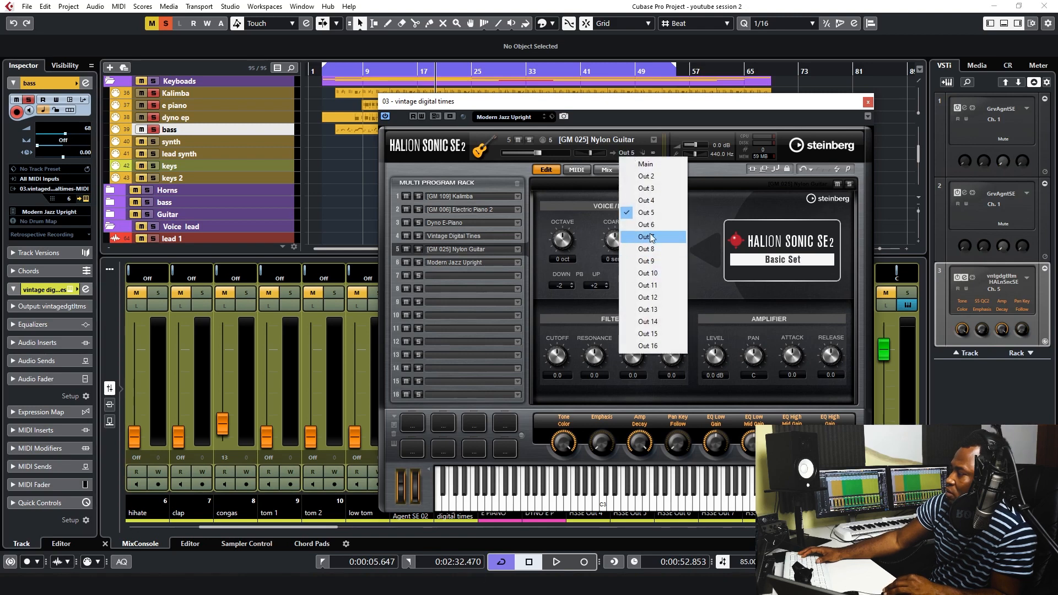
click(646, 236)
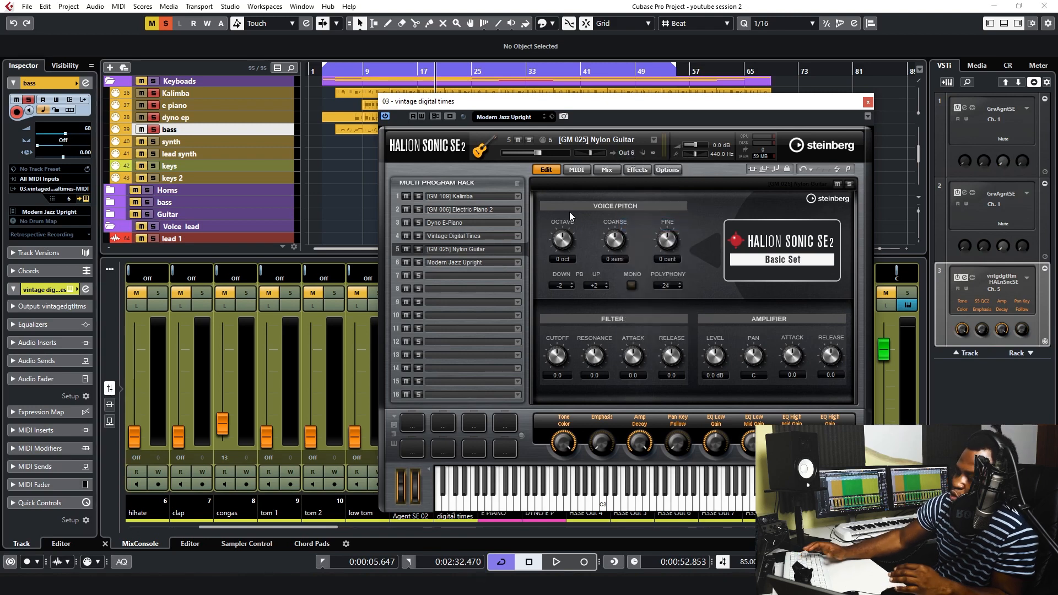